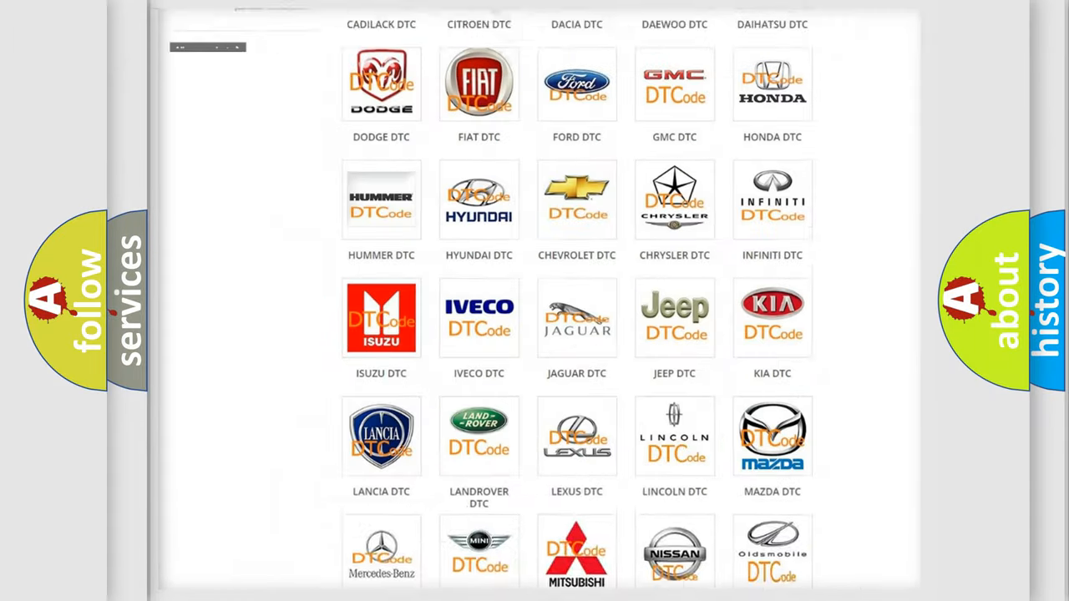
# - Open the BUICK DTC tile to show code B1000:2C, Electronic Control Unit Performance Reserved
pyautogui.scroll(3)
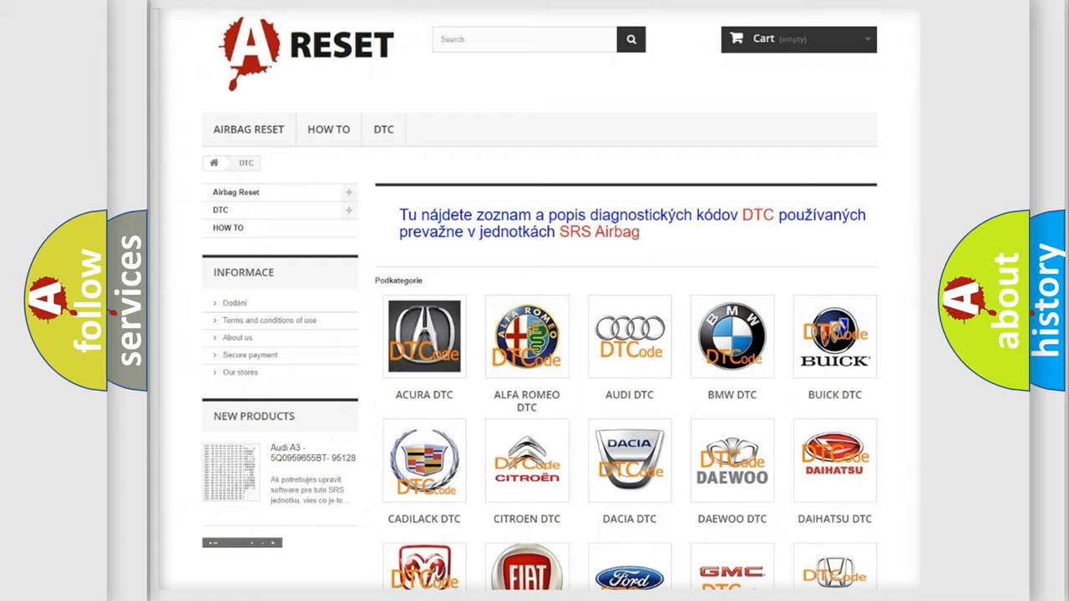
pyautogui.scroll(3)
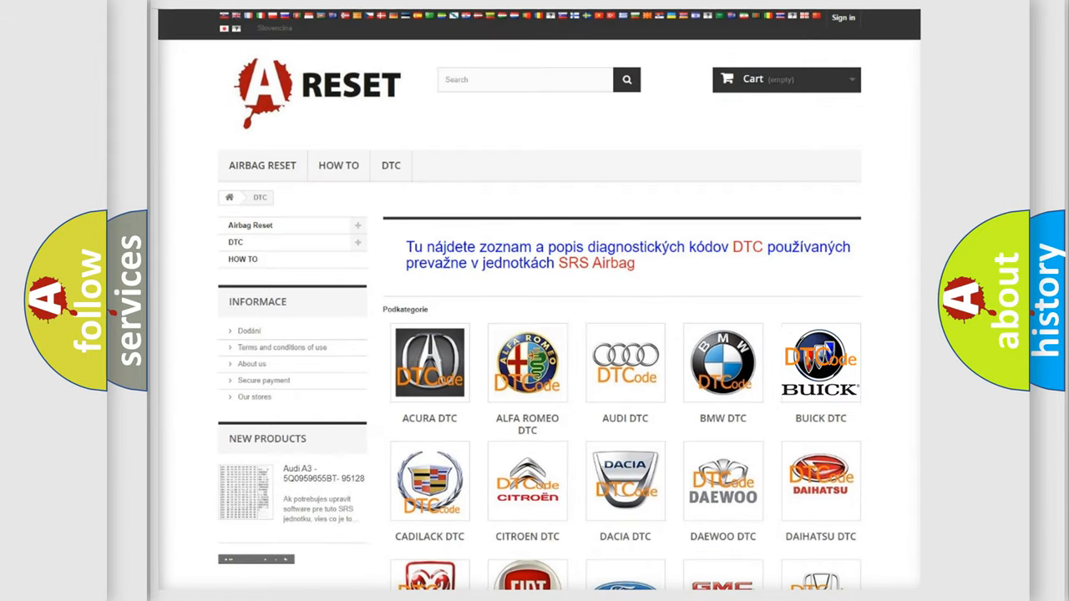
pyautogui.click(820, 362)
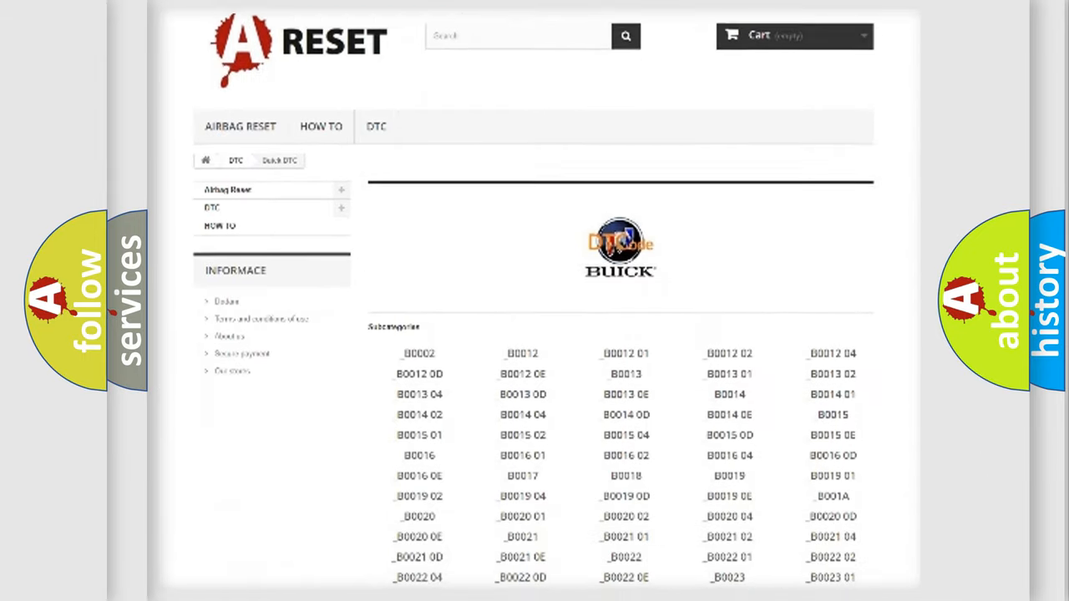
pyautogui.scroll(-3)
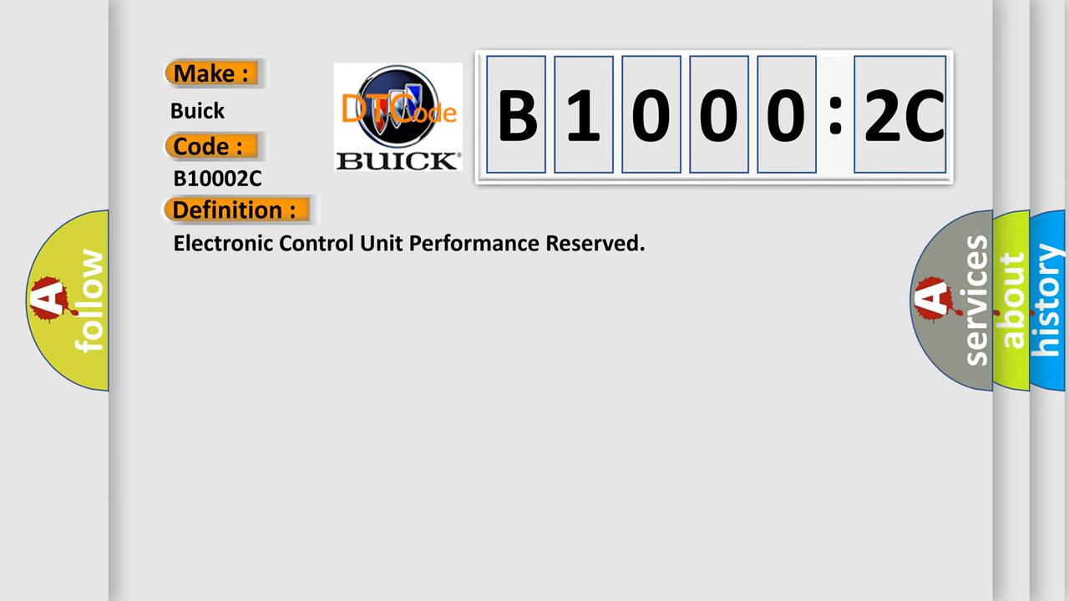
# - Advance the slide to reveal B1000:2C's description: an internal-fault self-test at power-up
pyautogui.click(434, 210)
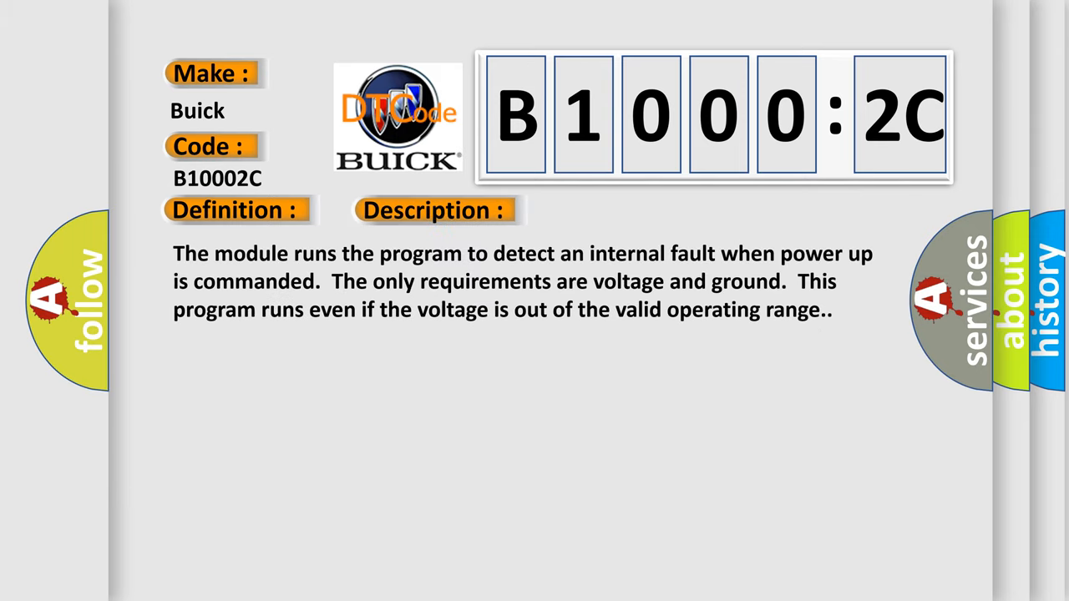